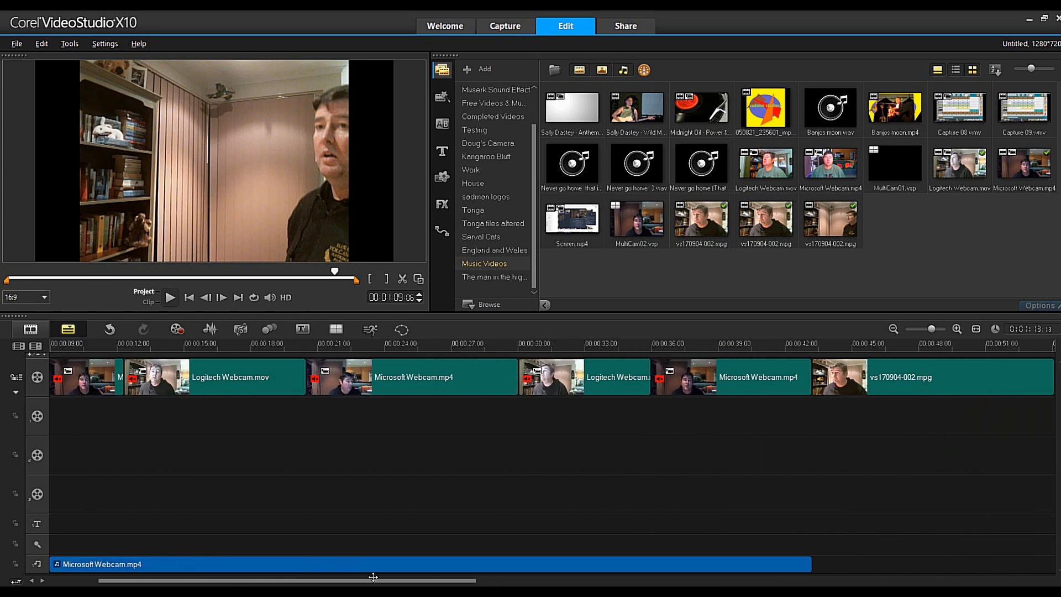
# Move the playhead near the start and scroll the timeline right toward the vs170904-002.mpg clip
pyautogui.click(133, 344)
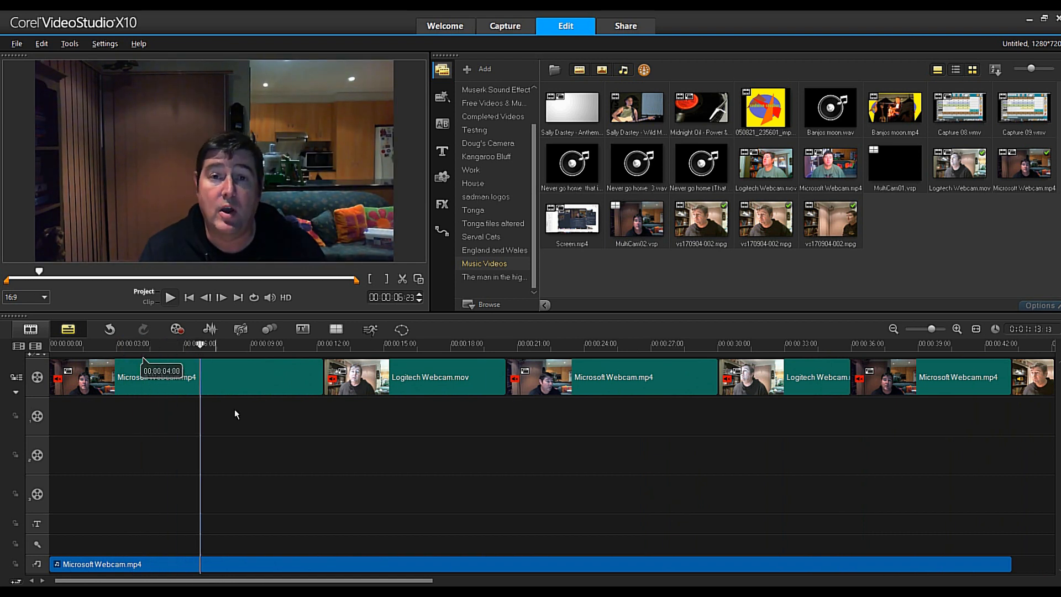
pyautogui.moveTo(291, 414)
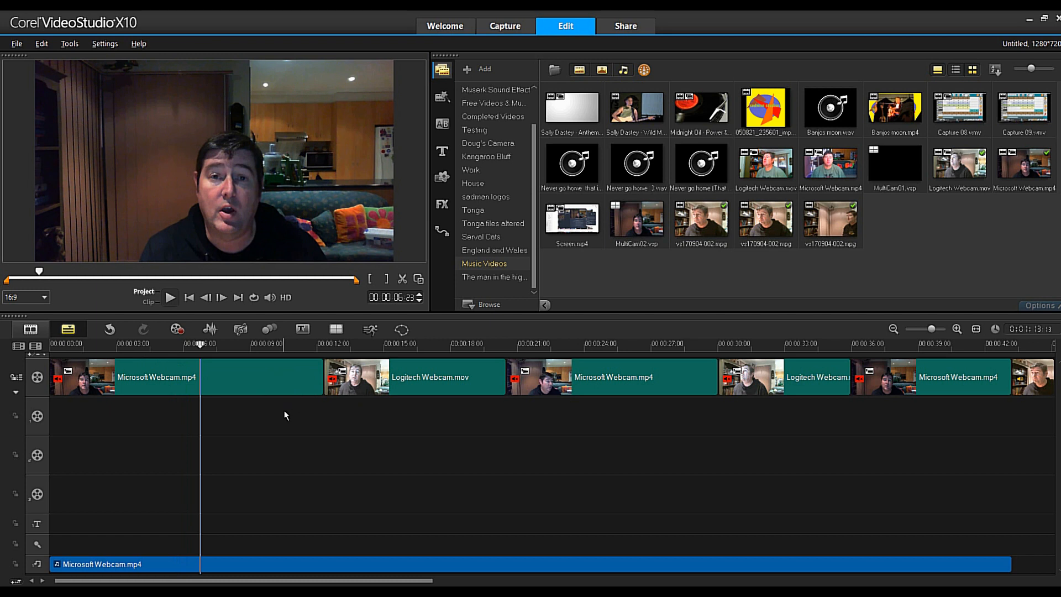
pyautogui.moveTo(301, 428)
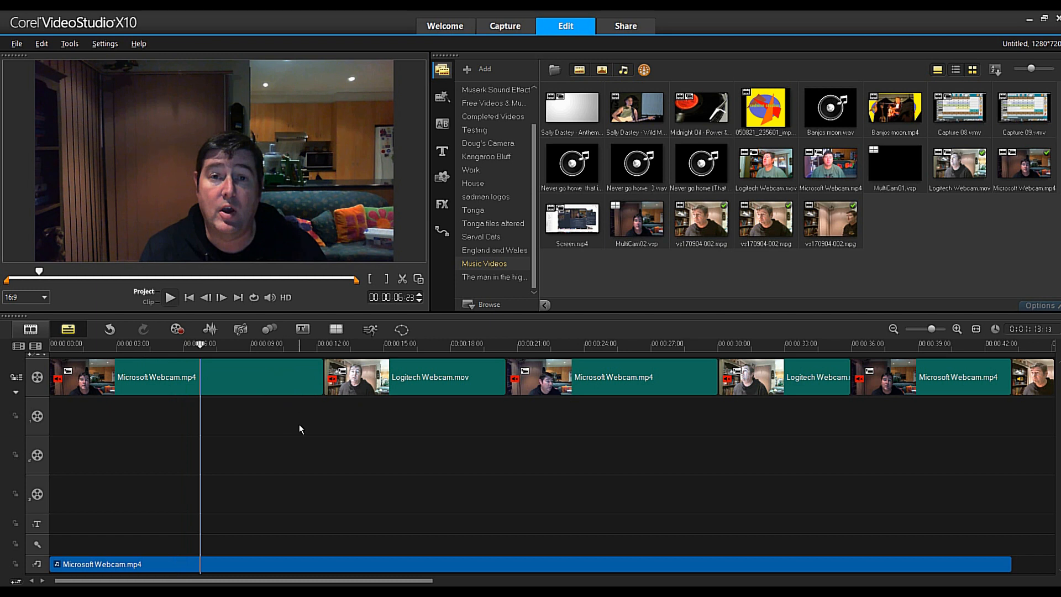
pyautogui.moveTo(351, 449)
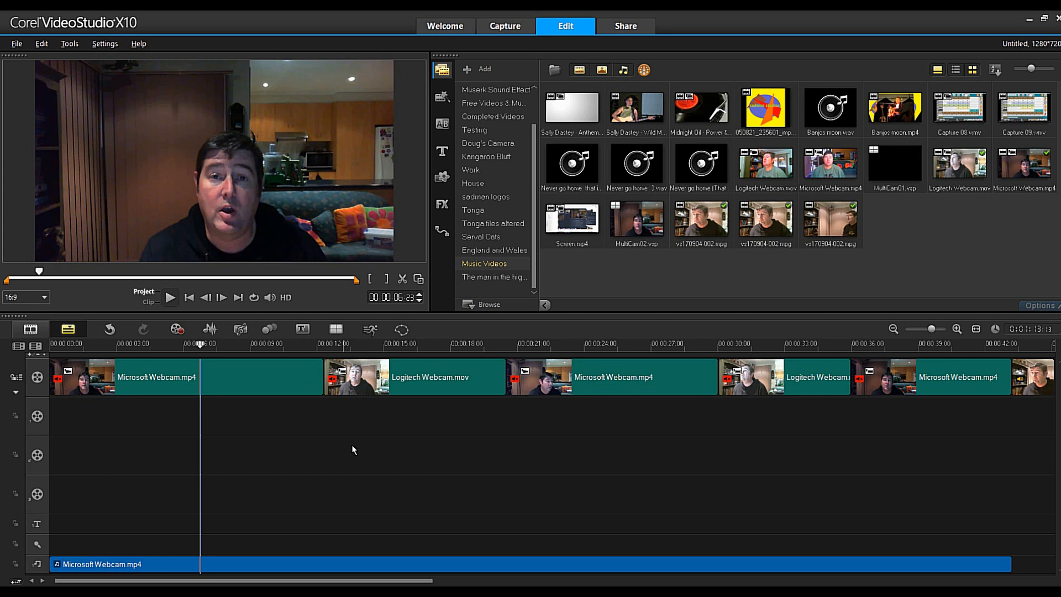
pyautogui.moveTo(347, 555)
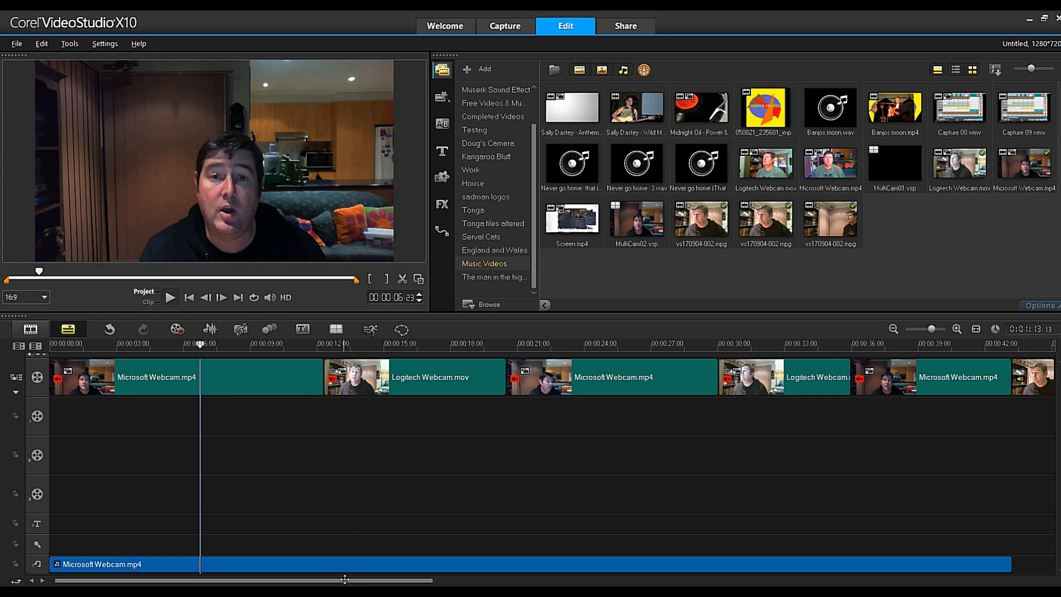
pyautogui.hscroll(3)
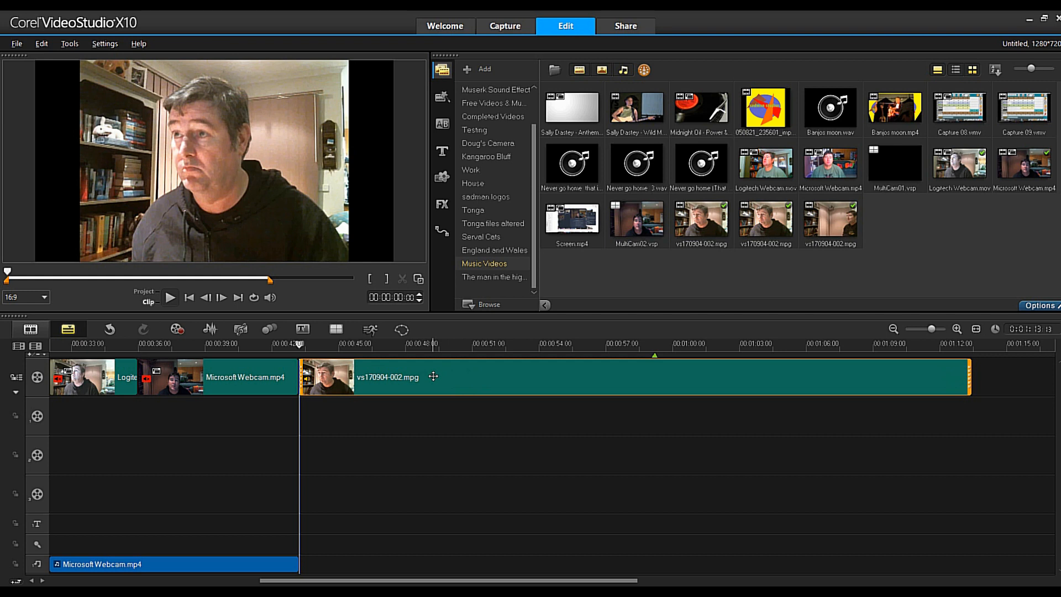
pyautogui.moveTo(578, 376)
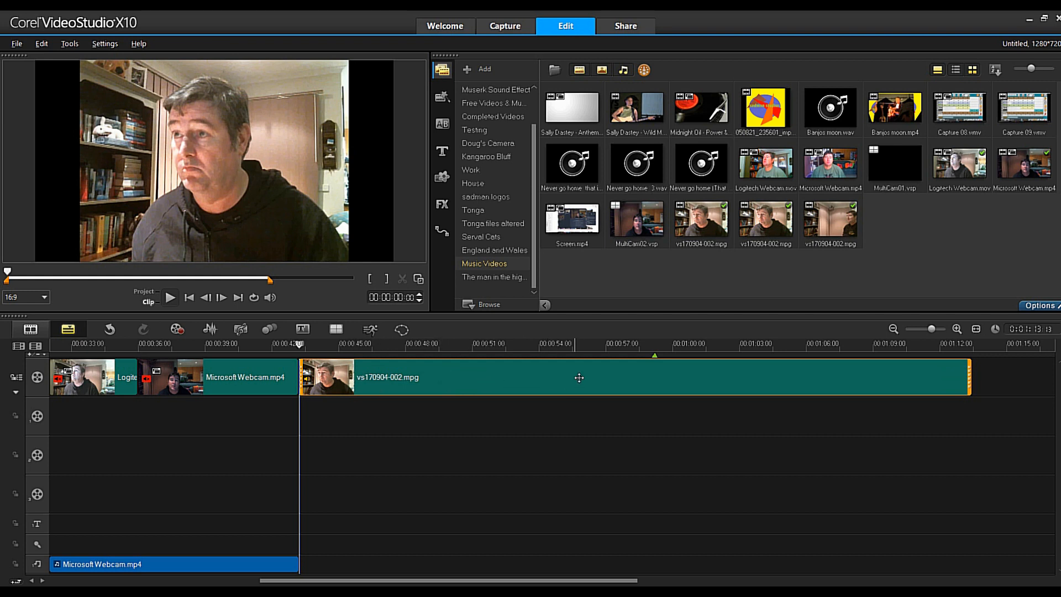
pyautogui.moveTo(820, 285)
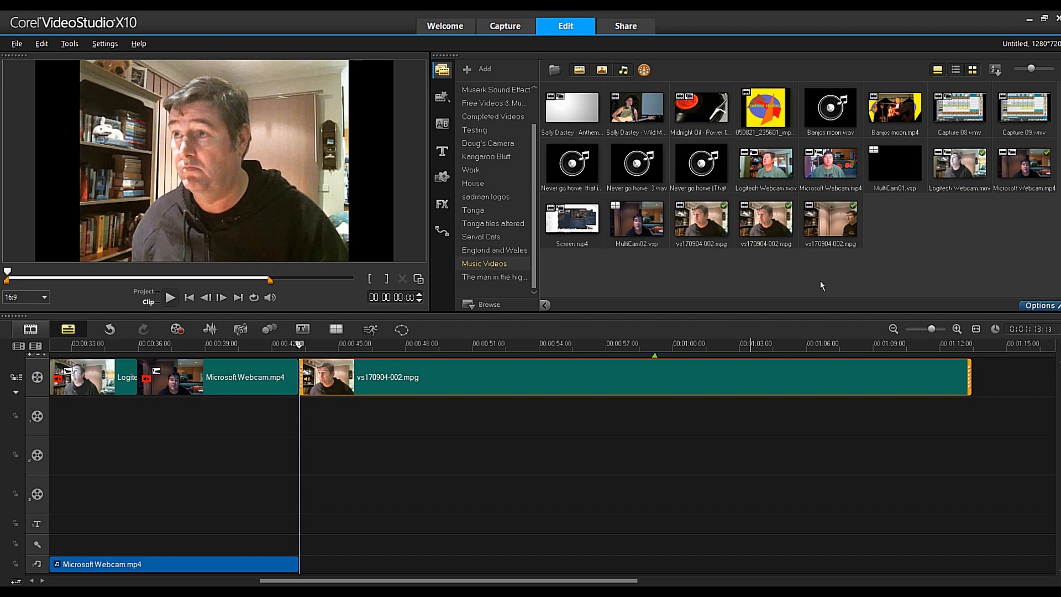
pyautogui.moveTo(835, 287)
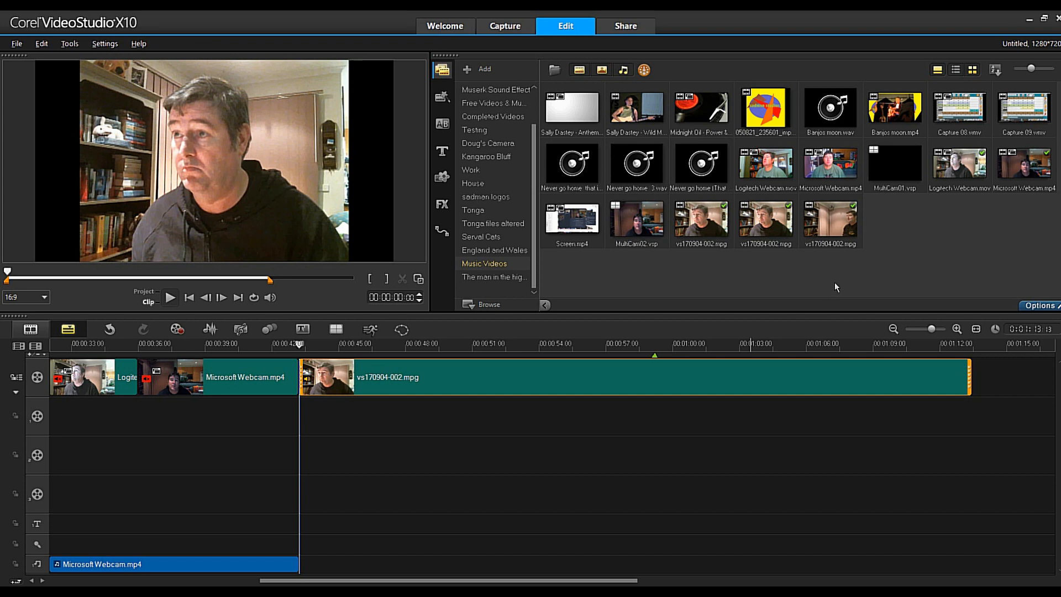
pyautogui.moveTo(838, 222)
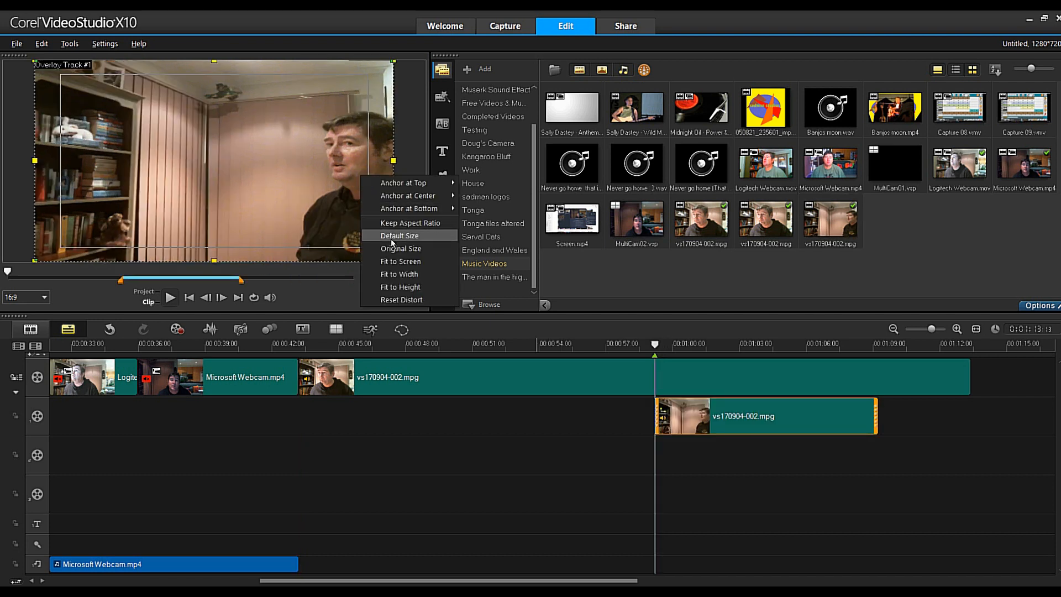
# Resize the vs170904-002 overlay clip to Default Size so it covers most of the frame
pyautogui.click(400, 235)
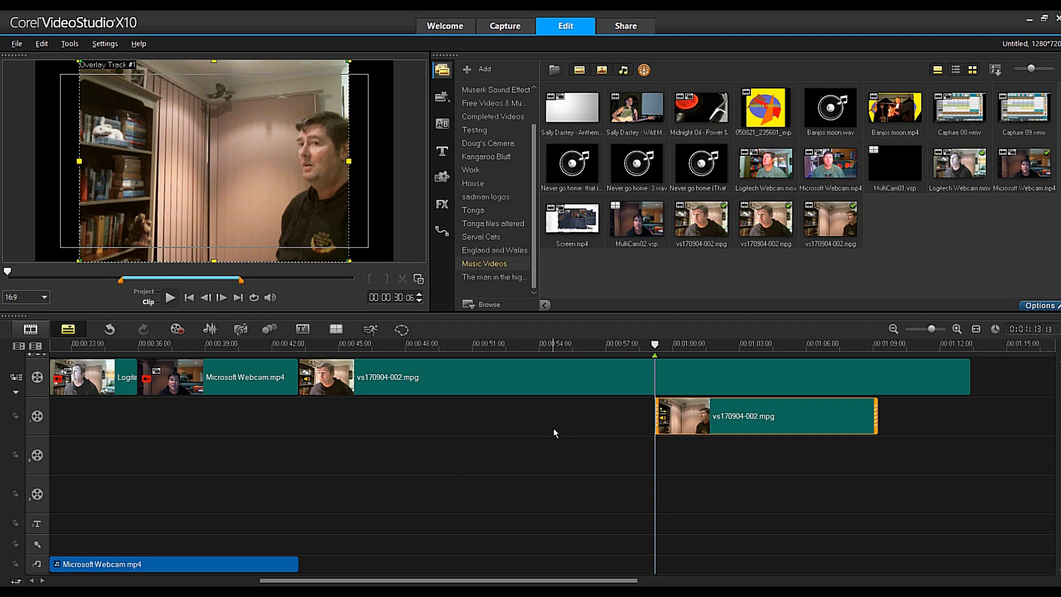
pyautogui.moveTo(401, 329)
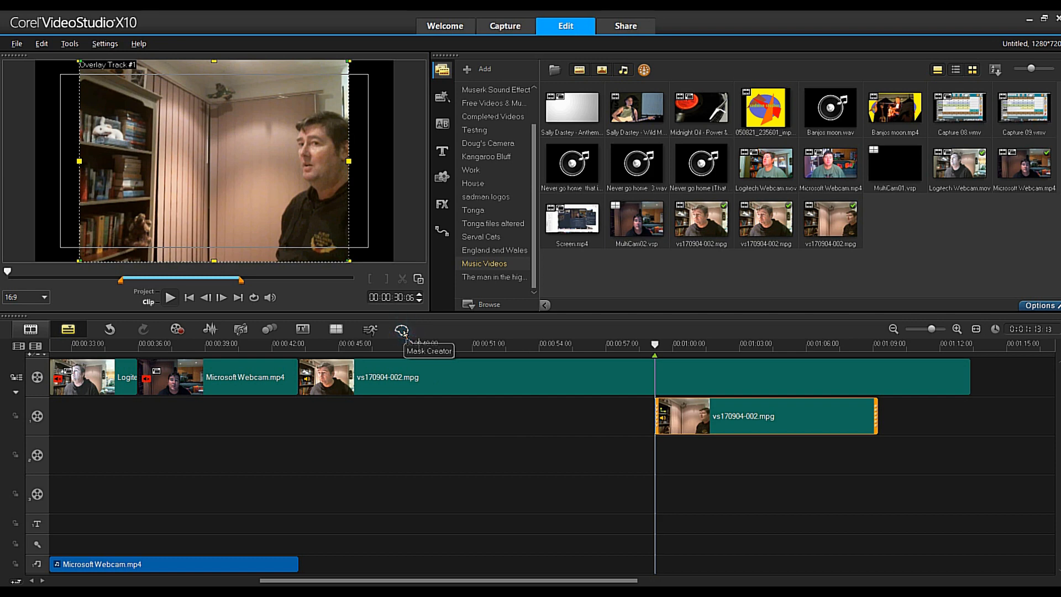
# Apply a still rectangular Mask Creator mask around the man on the right of the overlay
pyautogui.click(401, 330)
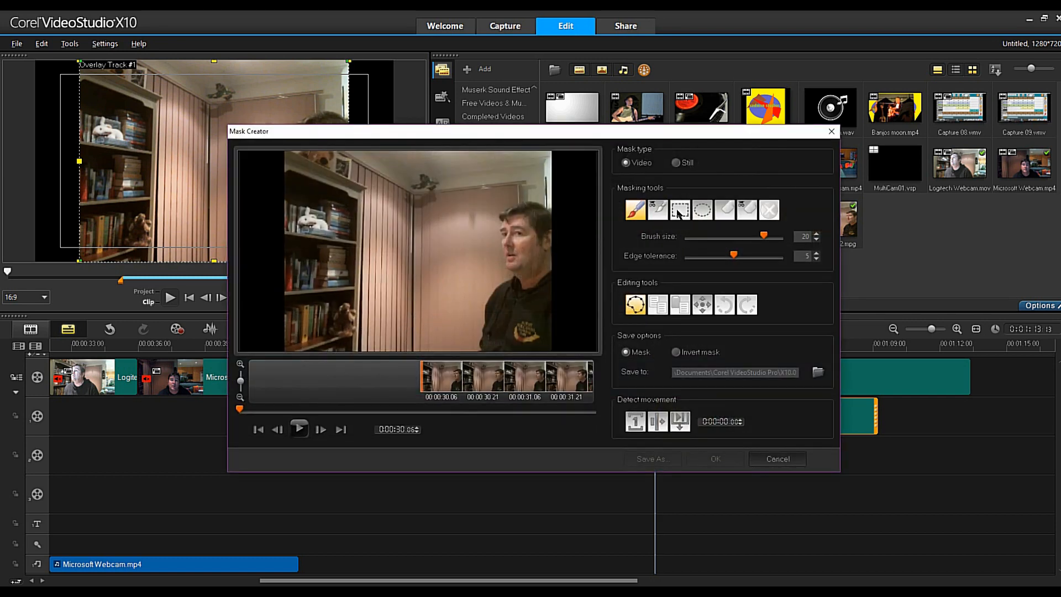
pyautogui.click(679, 210)
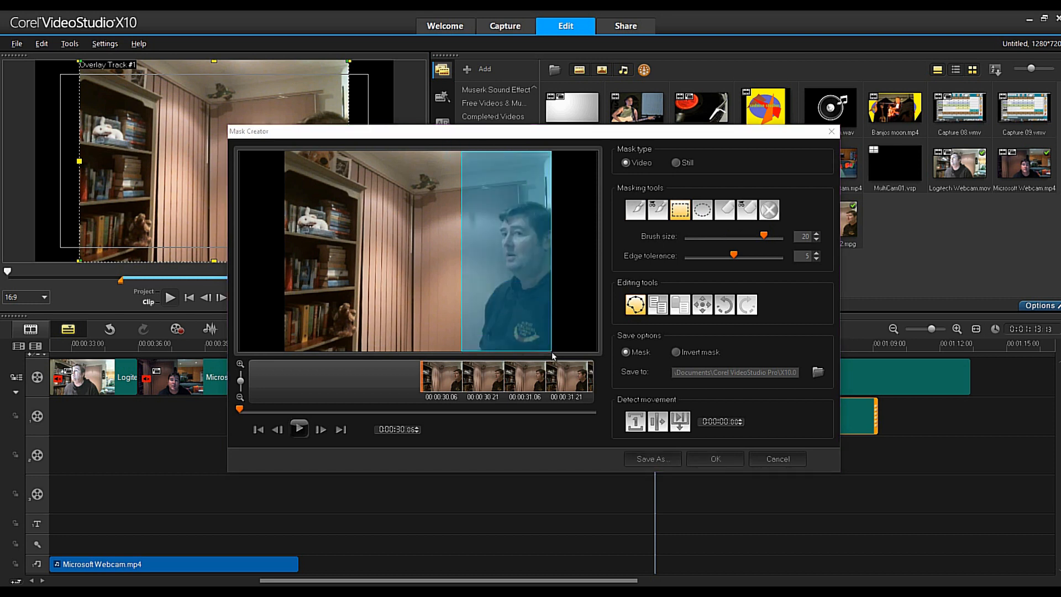
pyautogui.click(675, 162)
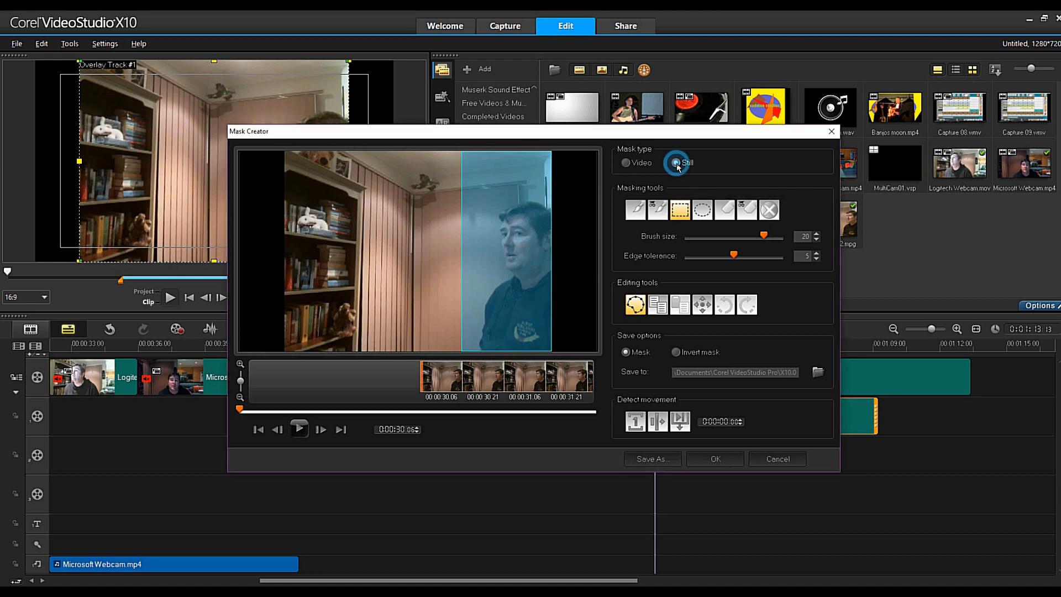
pyautogui.click(714, 458)
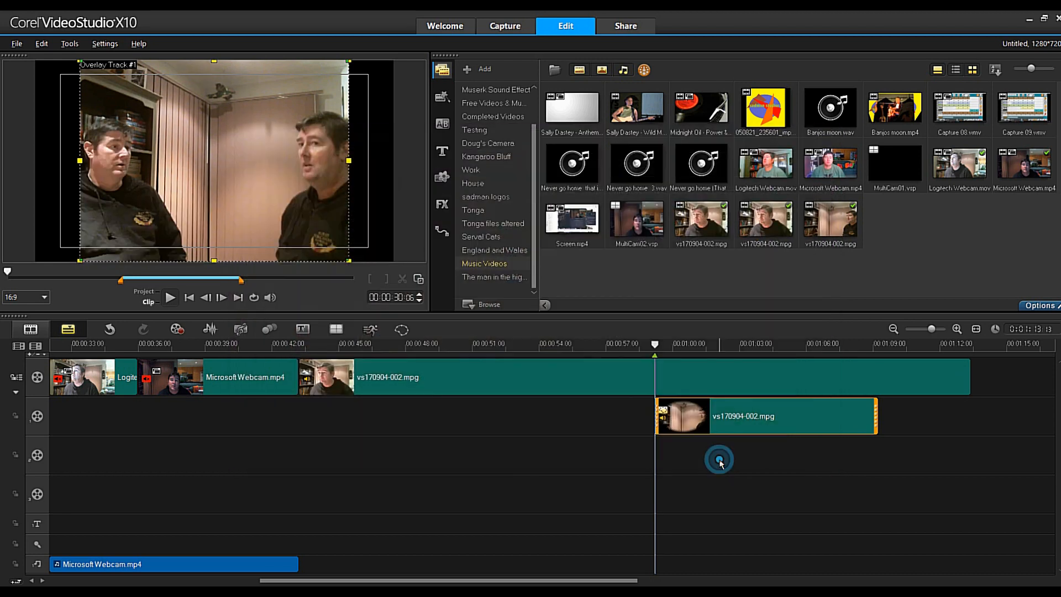
pyautogui.moveTo(448, 465)
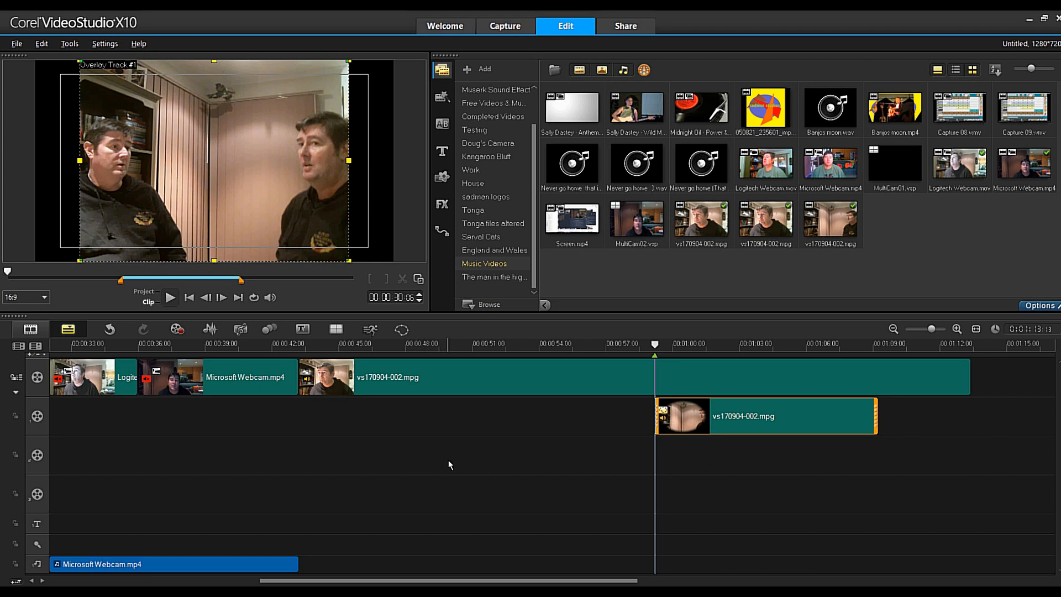
pyautogui.moveTo(659, 345)
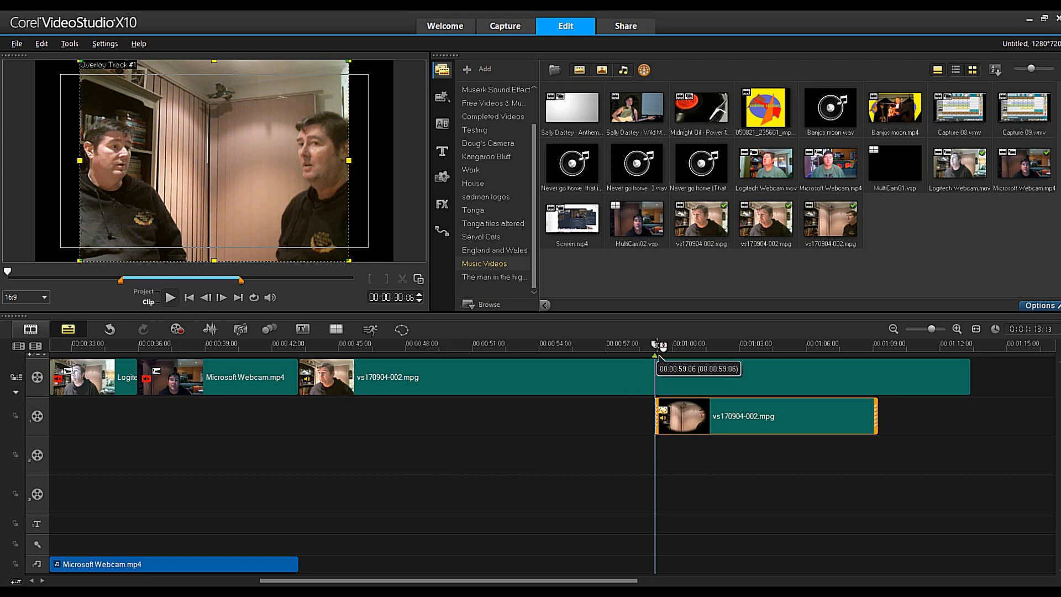
pyautogui.click(292, 343)
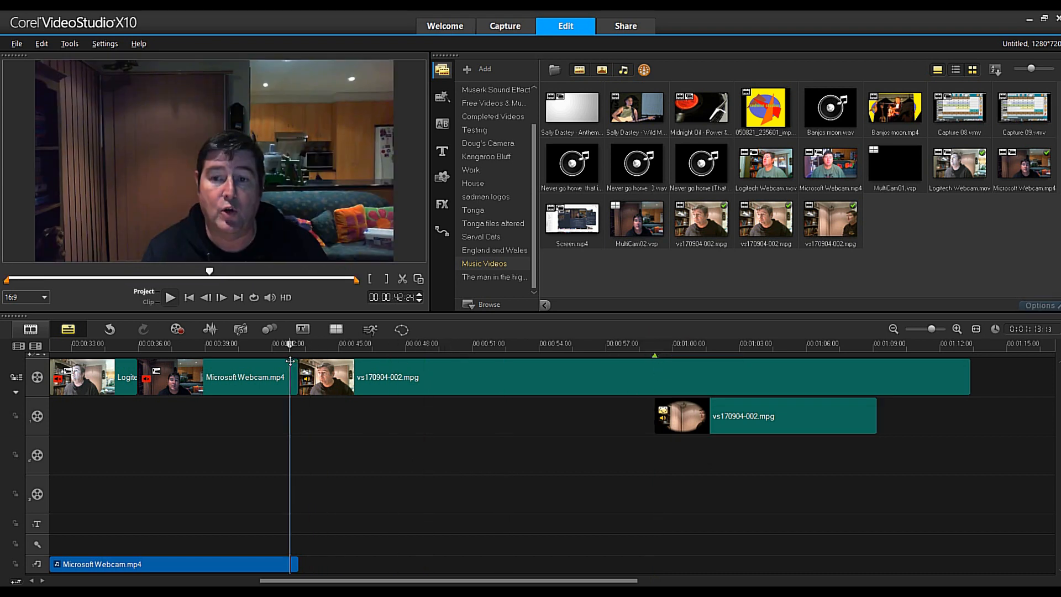
pyautogui.click(169, 297)
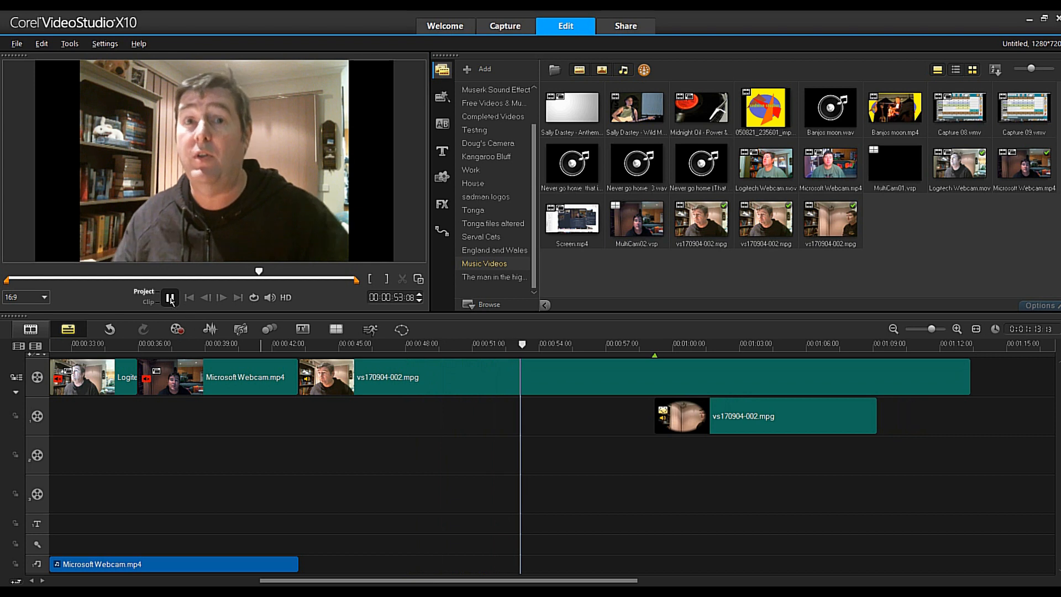
pyautogui.click(169, 297)
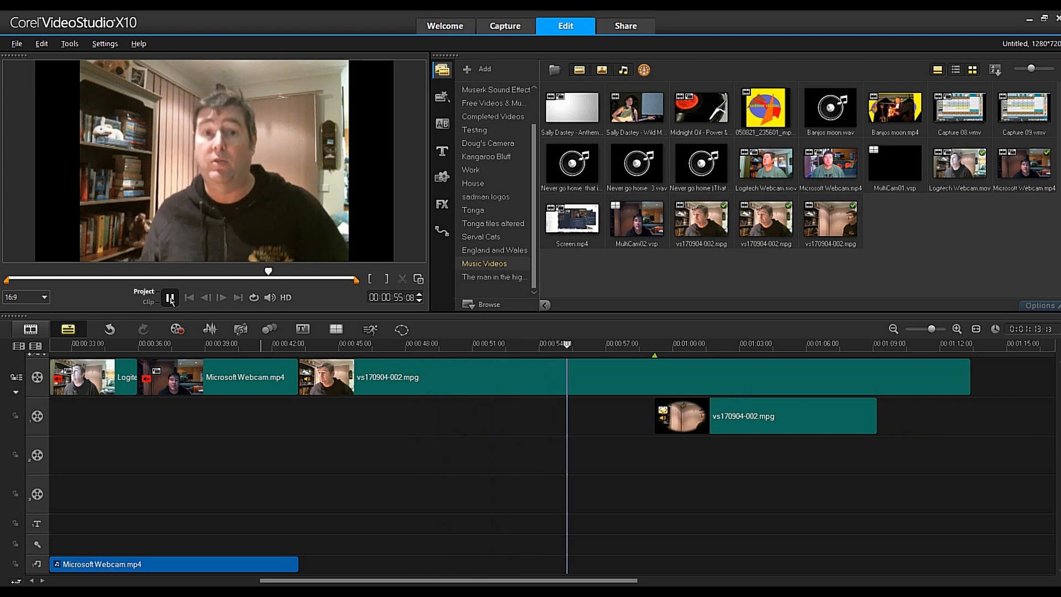
pyautogui.click(170, 298)
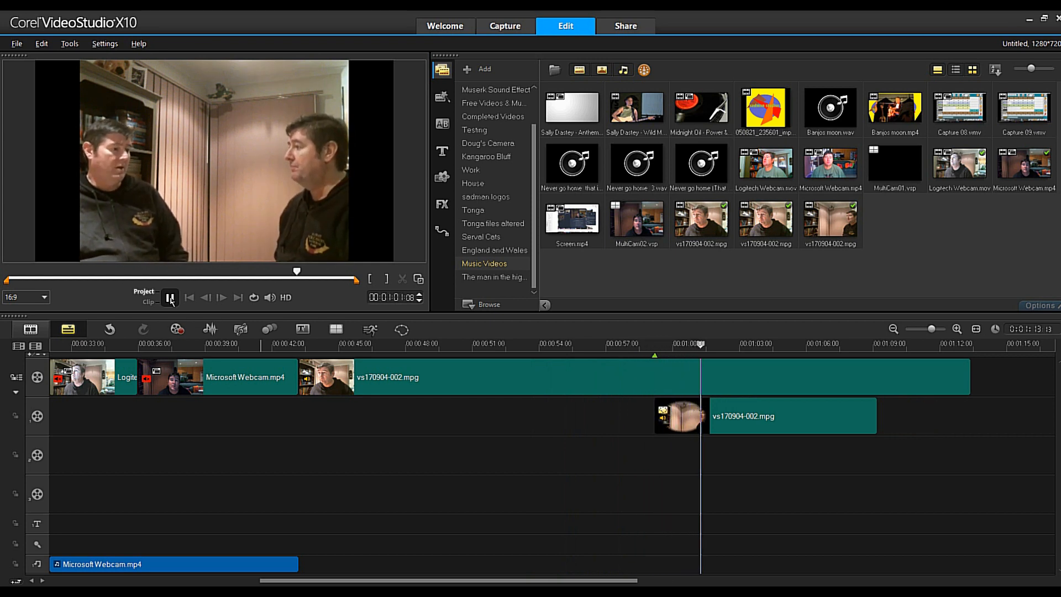
pyautogui.click(169, 298)
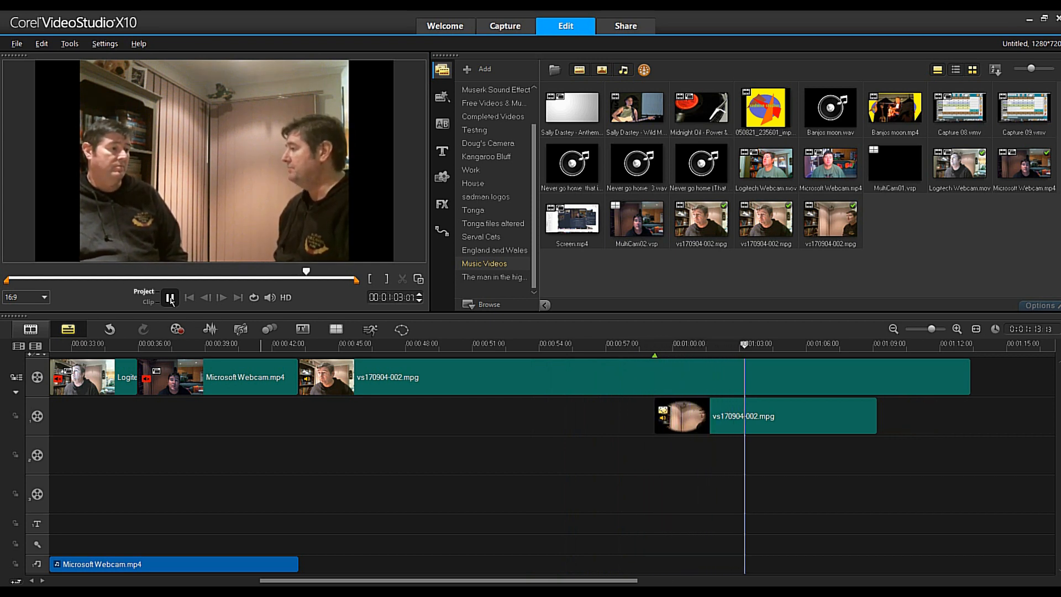
pyautogui.click(170, 297)
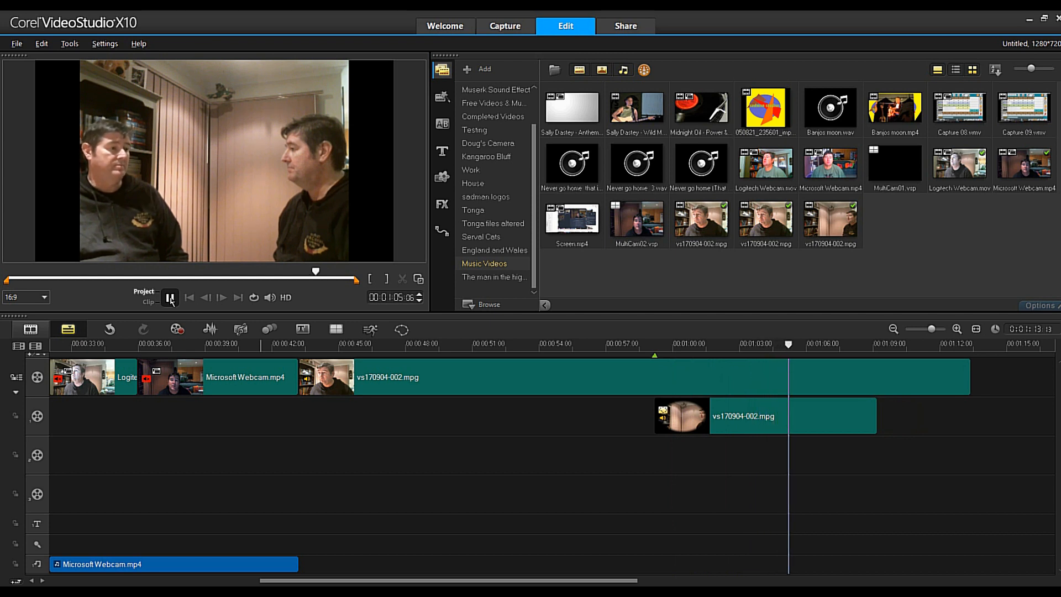
pyautogui.click(169, 298)
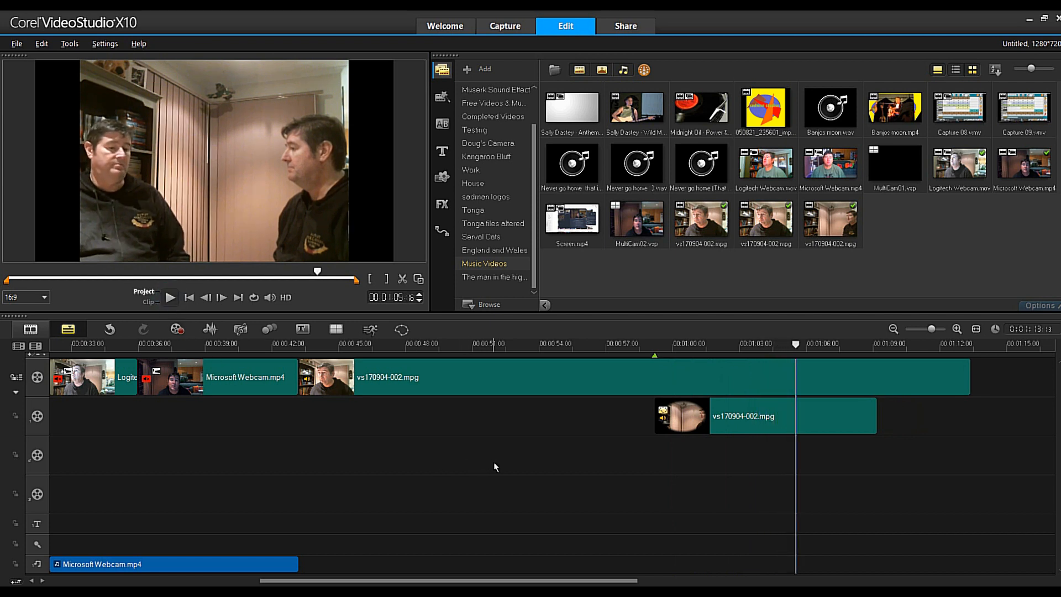
pyautogui.moveTo(401, 329)
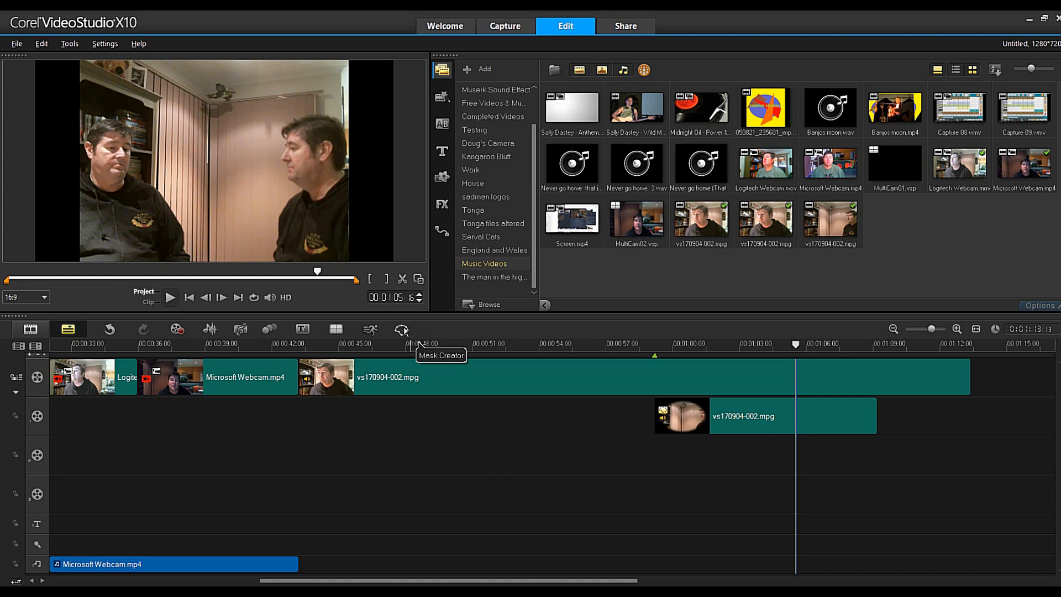
pyautogui.moveTo(497, 462)
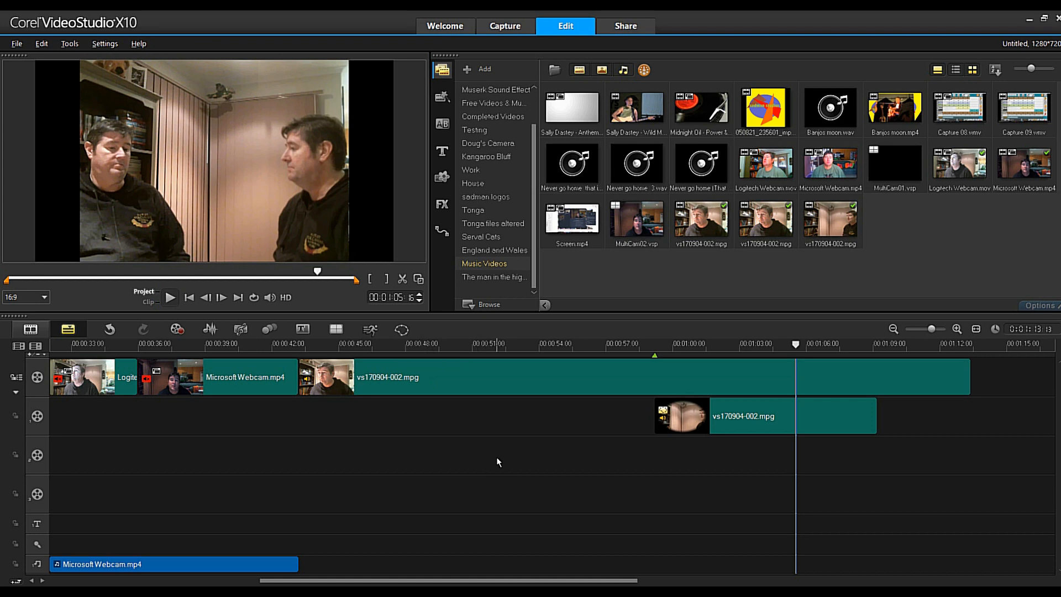